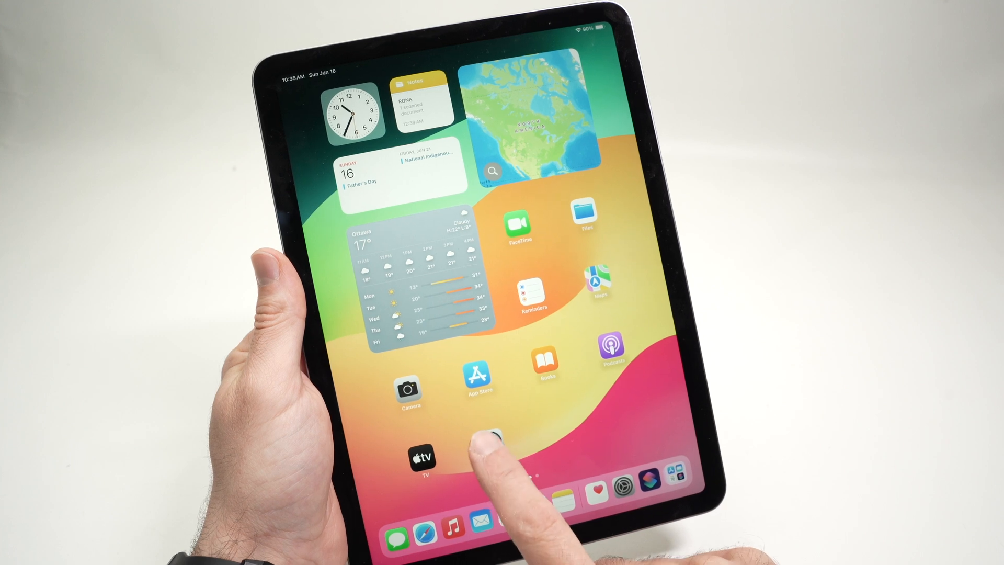
# - Launch Settings from the Dock to reach the Notifications page
pyautogui.click(646, 497)
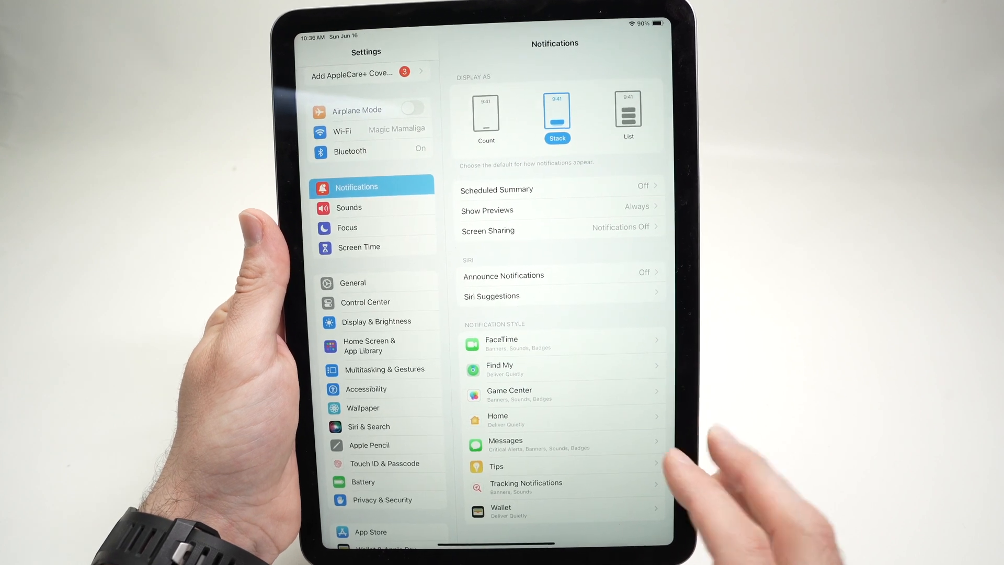
# - Switch off Allow Notifications on FaceTime's notification page
pyautogui.click(502, 342)
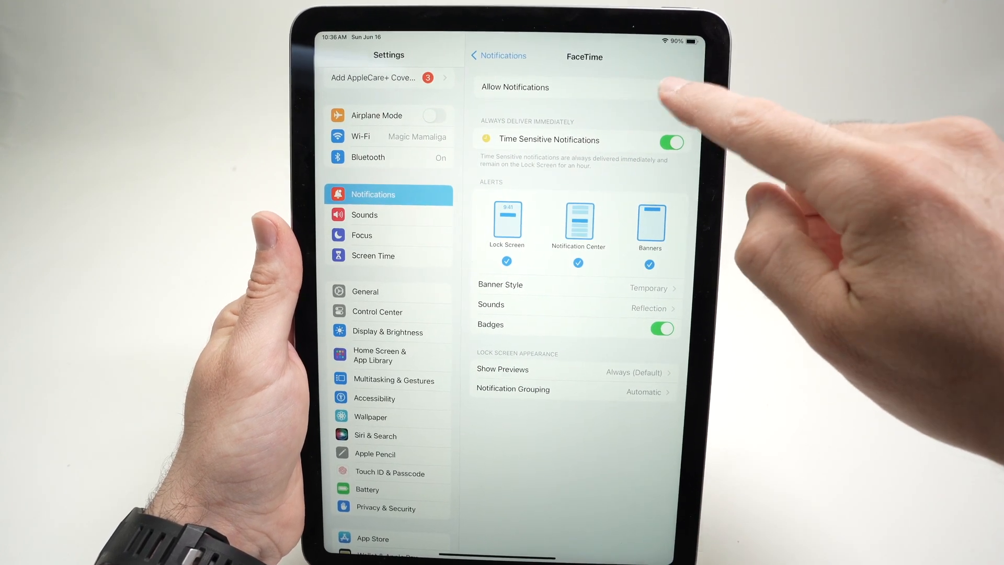
pyautogui.click(671, 87)
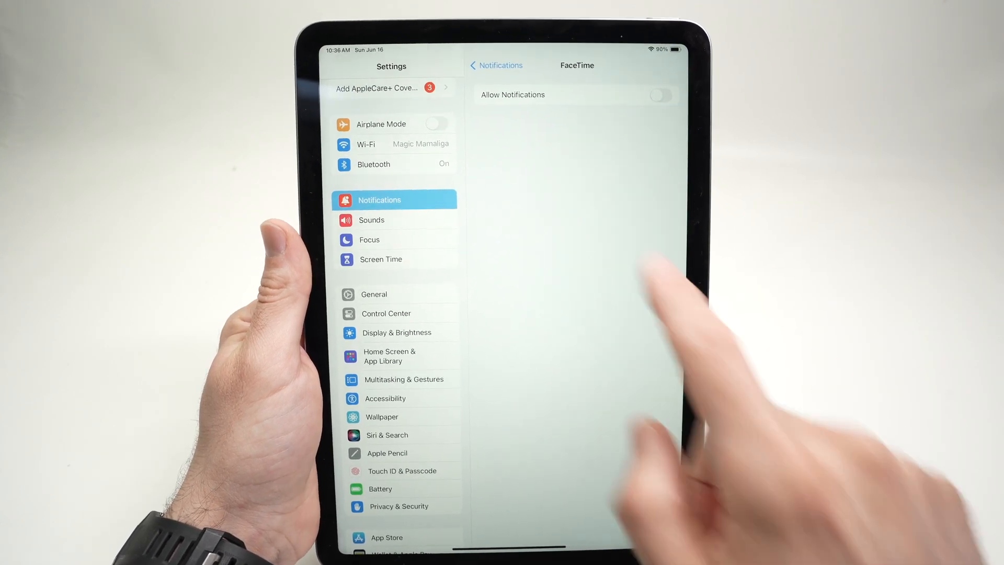
# - On Find My's notification page, toggle Allow Notifications off and back on
pyautogui.click(496, 64)
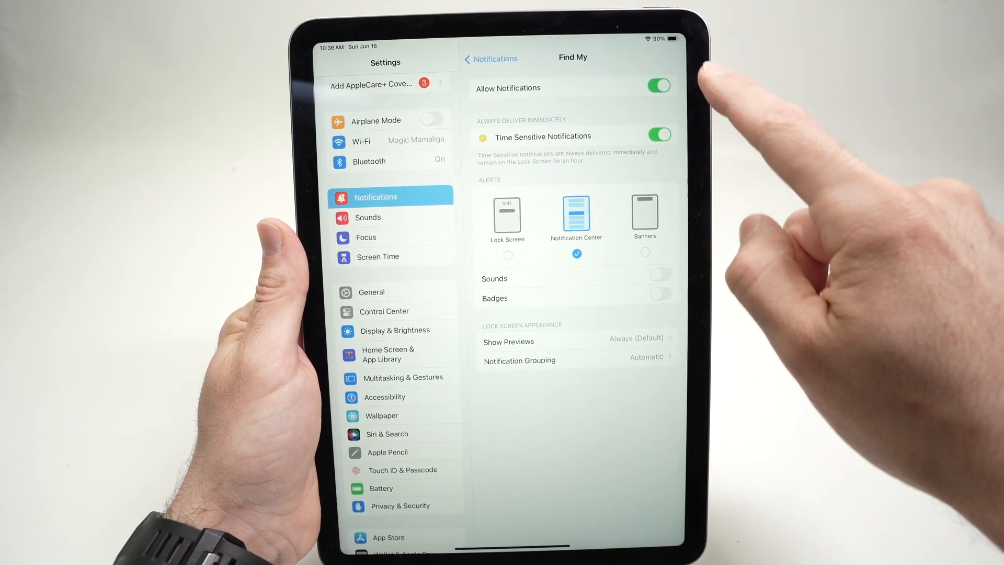
pyautogui.click(658, 85)
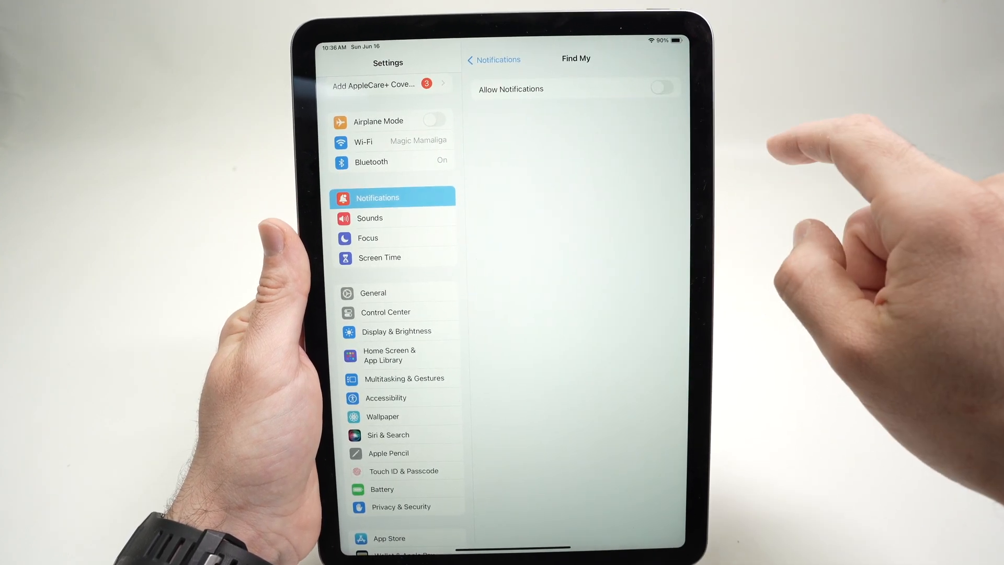
pyautogui.click(662, 90)
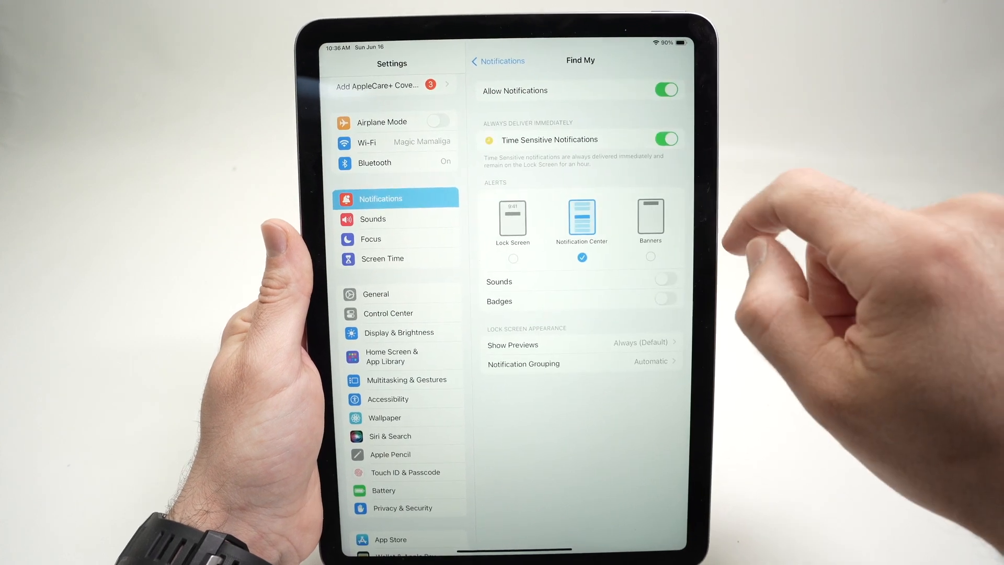